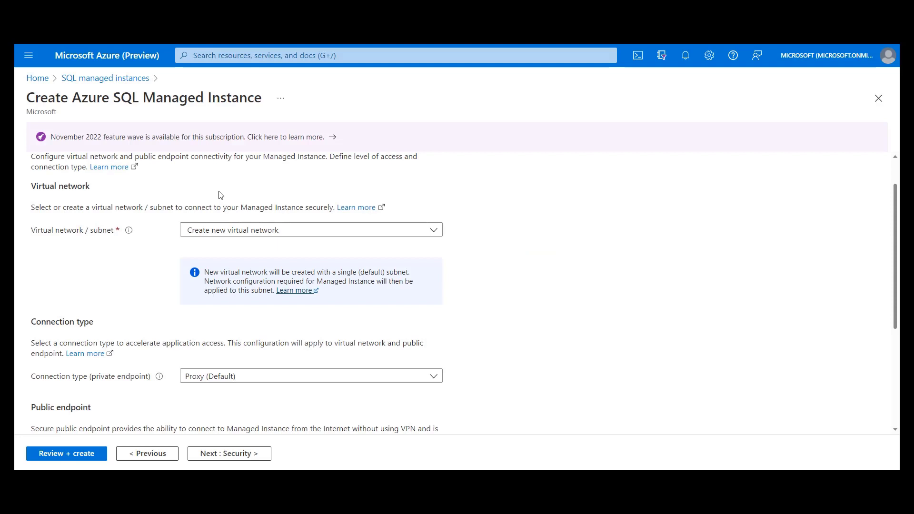
mouse_move(239, 205)
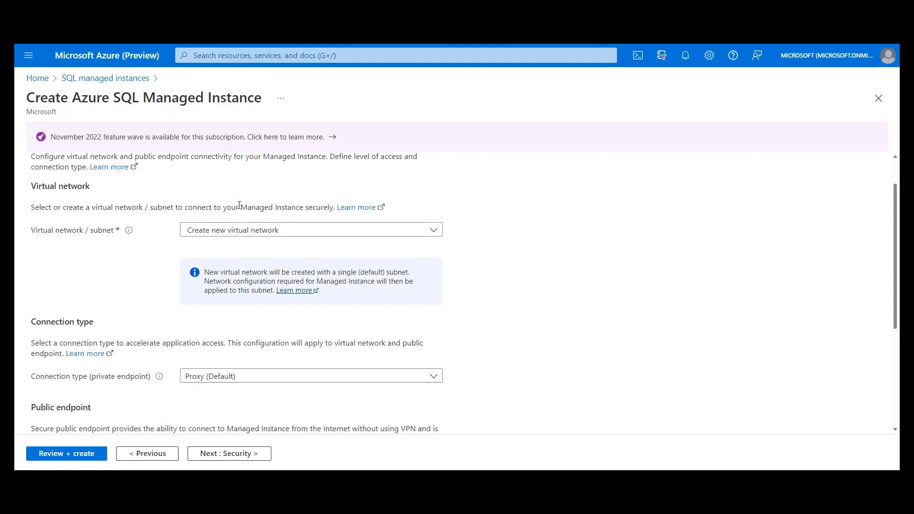
mouse_move(180, 202)
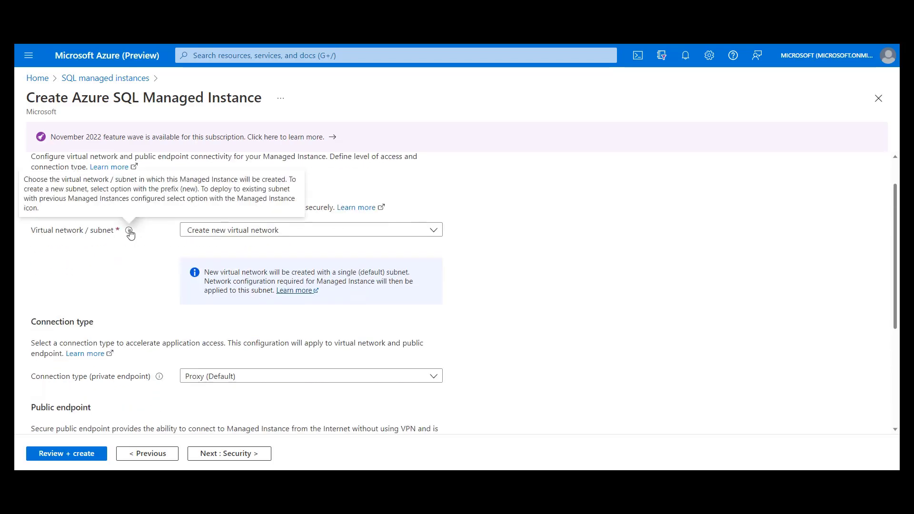
mouse_move(582, 246)
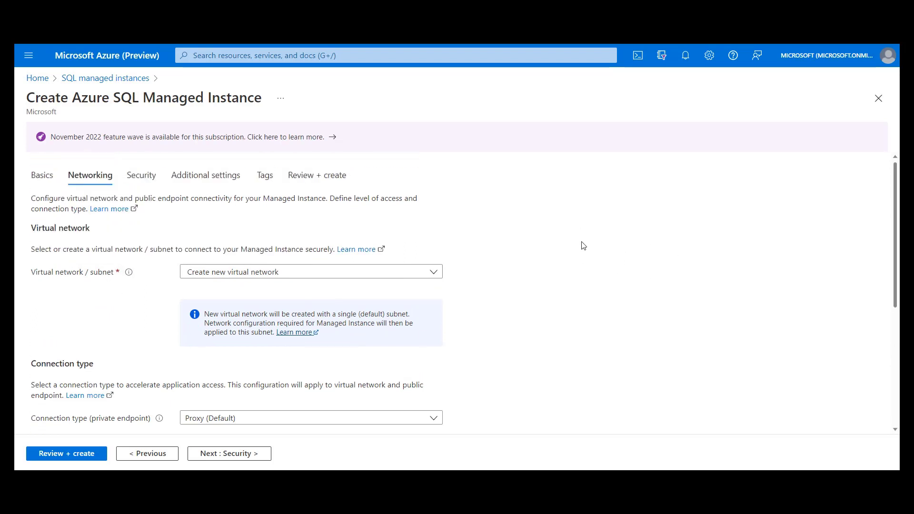
Step: Reveal the Virtual network / subnet choices, then collapse them keeping Create new virtual network
scroll(down, 3)
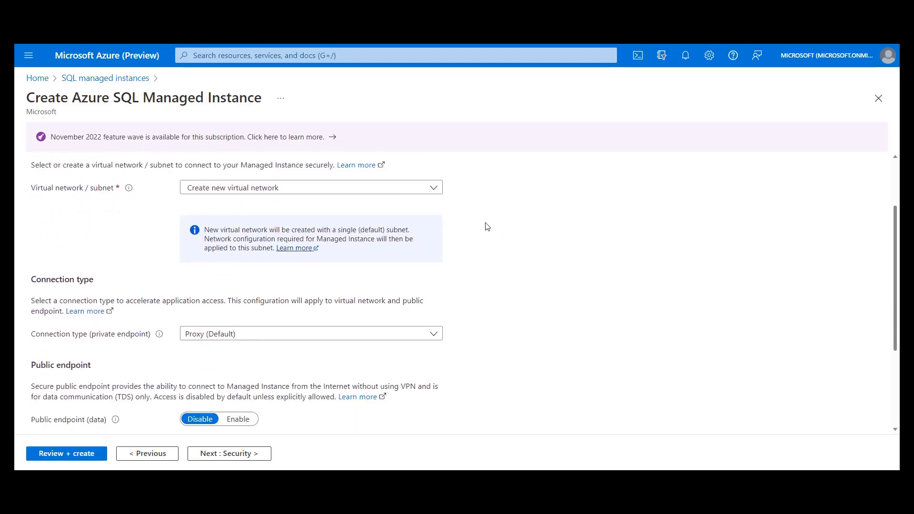
click(311, 187)
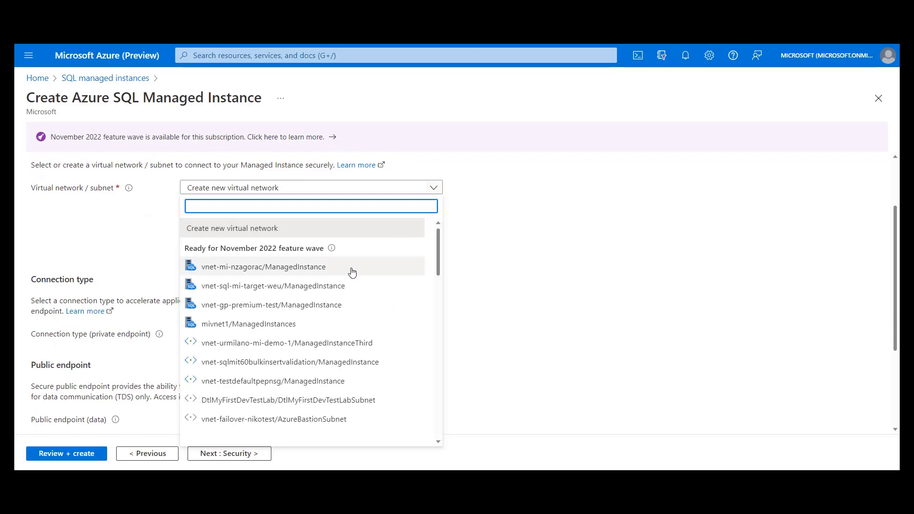
mouse_move(232, 227)
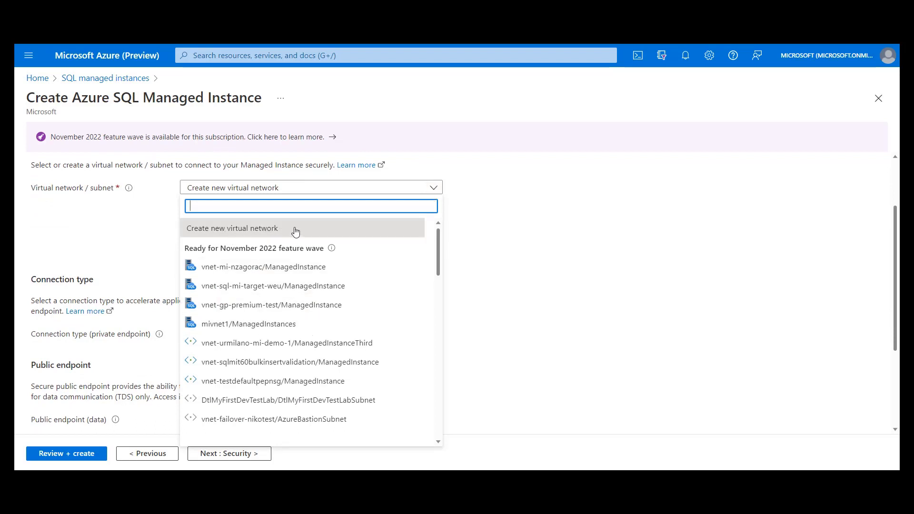
click(232, 228)
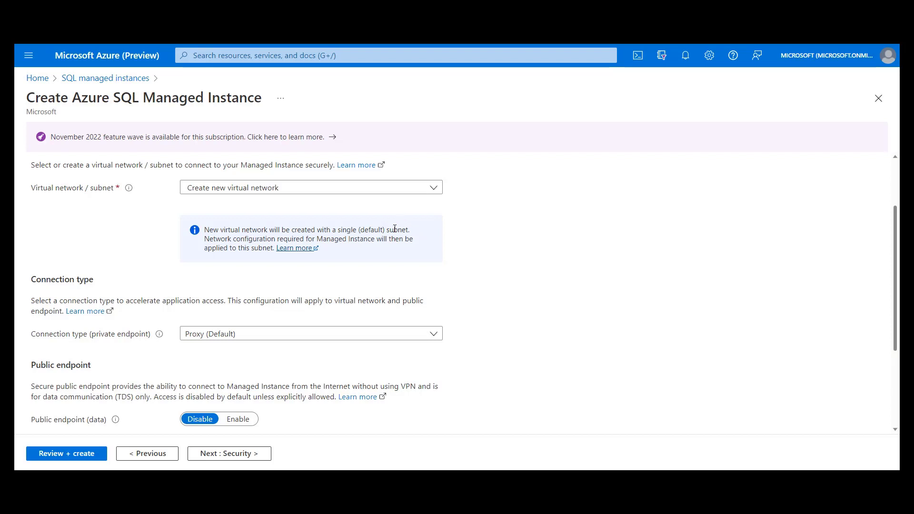
Step: Show the subnet choices again and scroll through the readiness groups
click(310, 187)
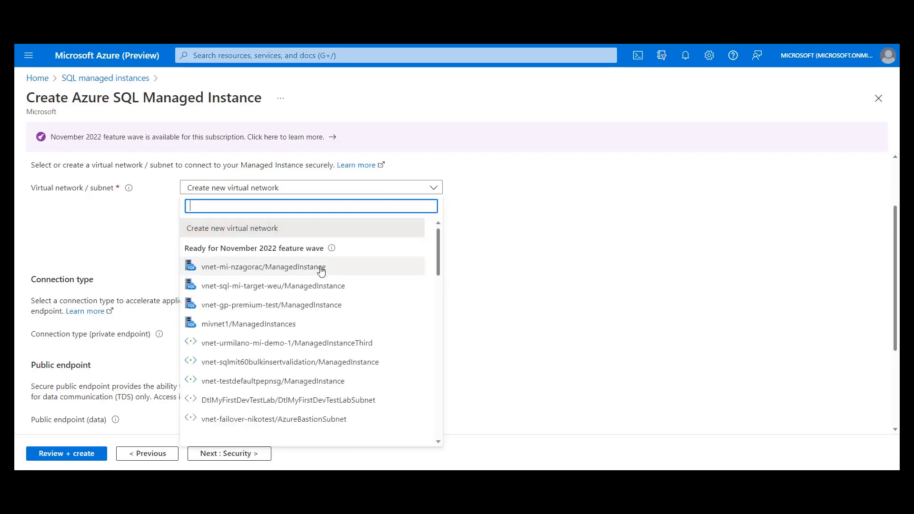
mouse_move(315, 286)
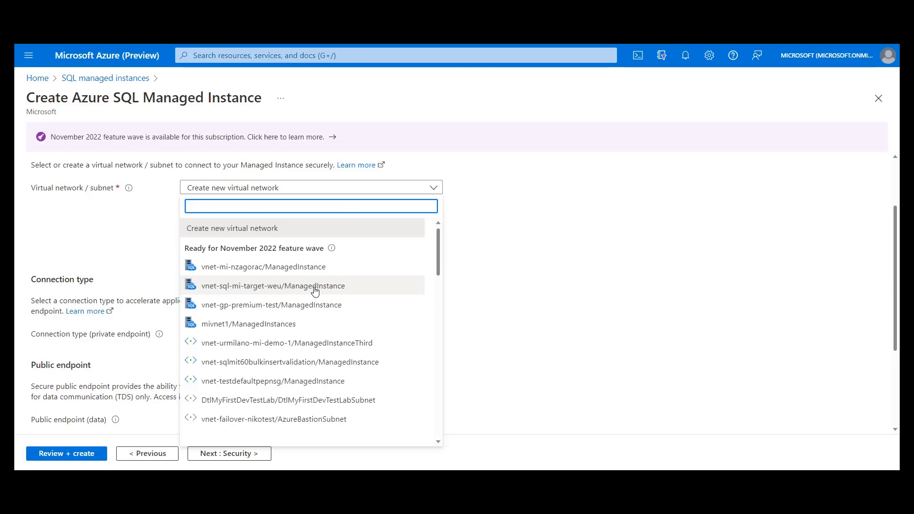
scroll(down, 3)
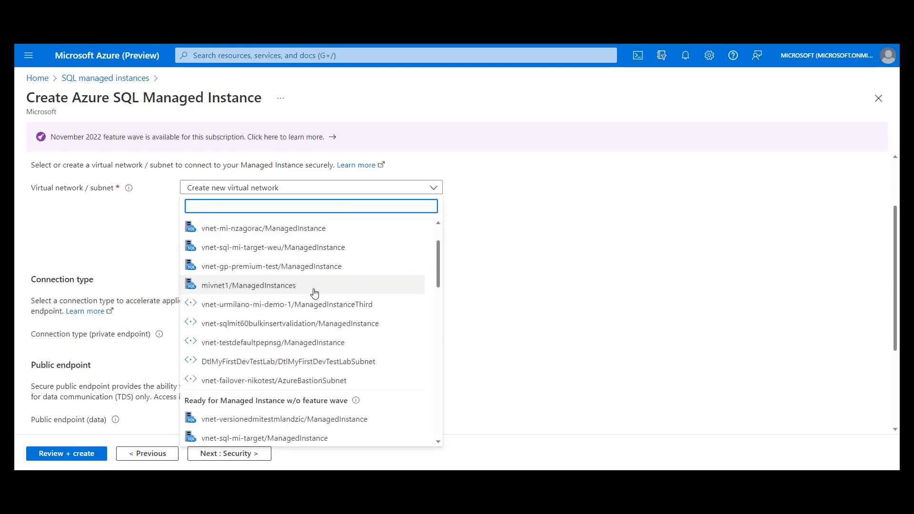
scroll(down, 3)
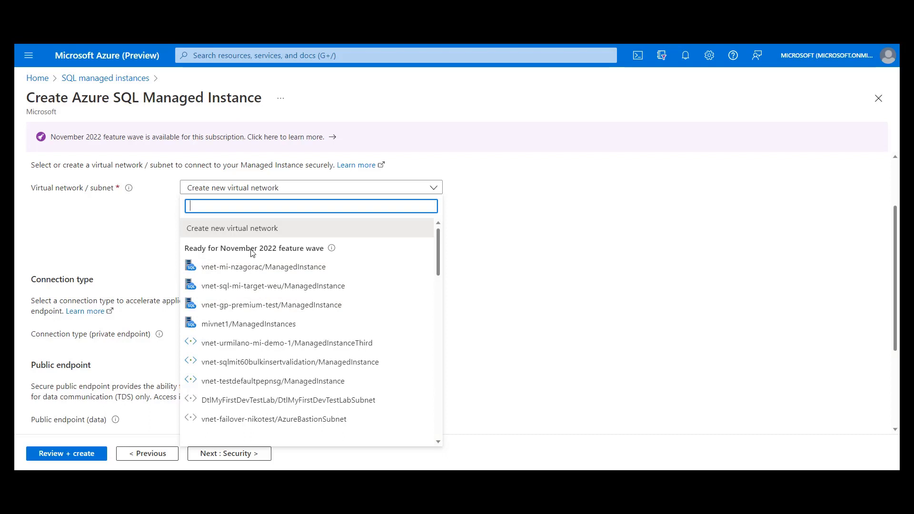
mouse_move(234, 252)
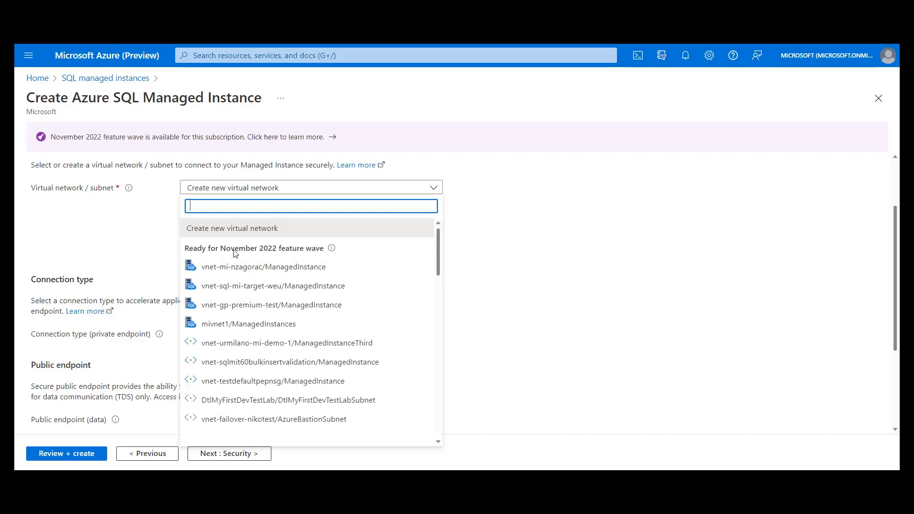
mouse_move(246, 244)
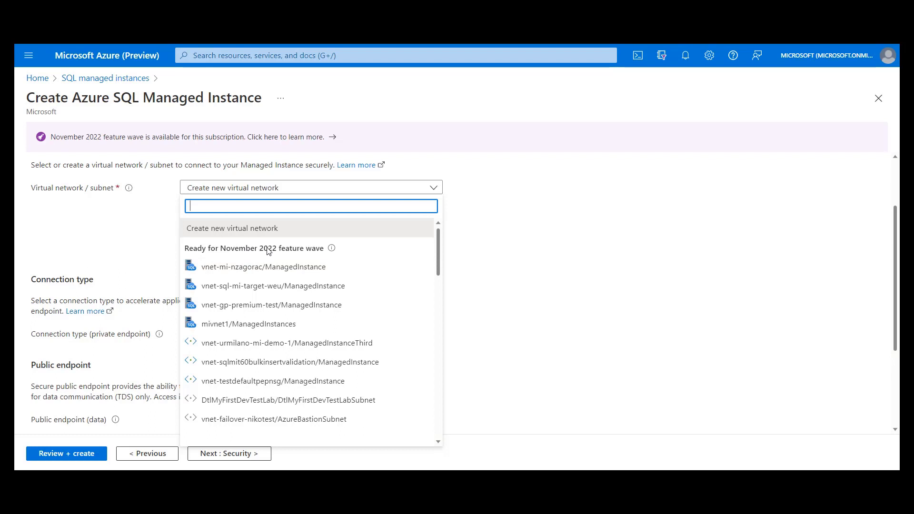
Step: Review the Ready and Not Ready subnet groups, then collapse the list without choosing a subnet
scroll(down, 3)
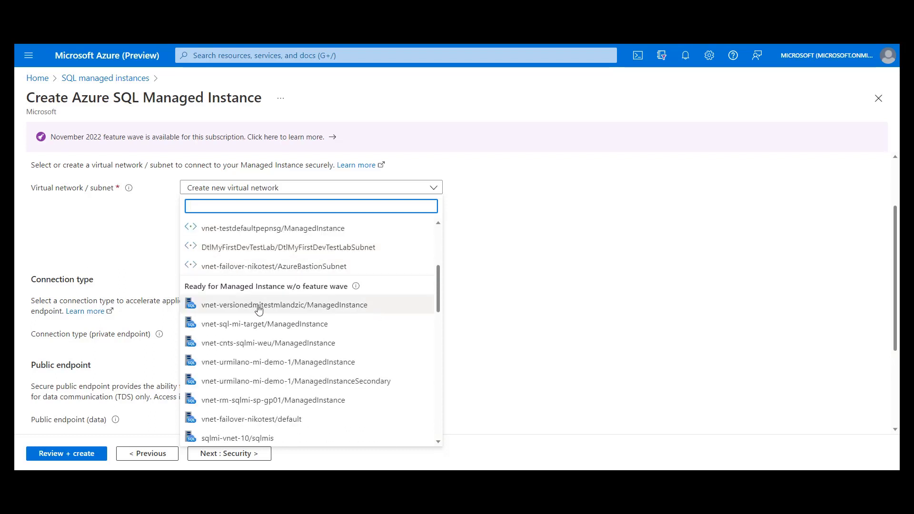
mouse_move(215, 292)
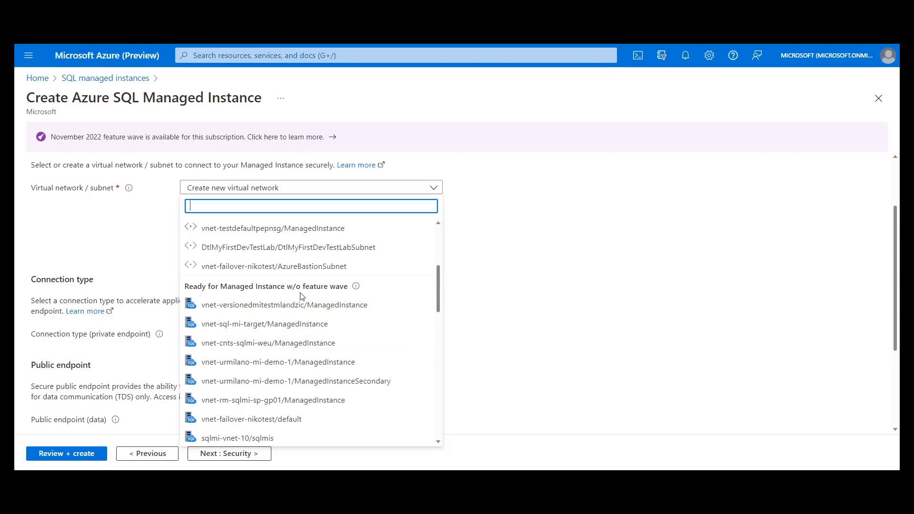
mouse_move(278, 315)
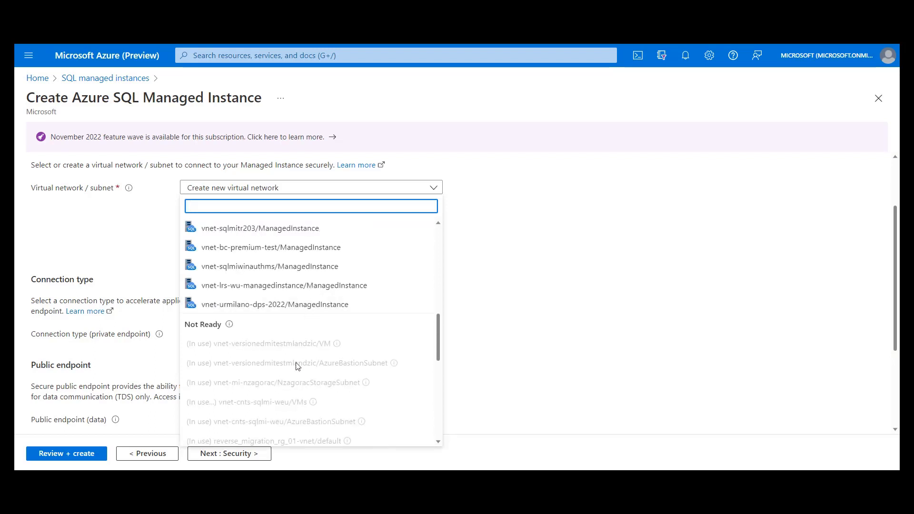
mouse_move(298, 370)
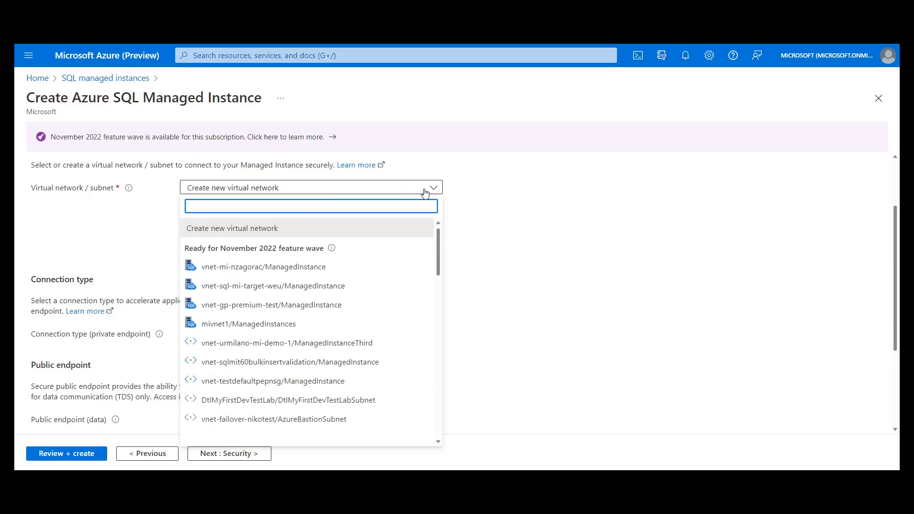
click(231, 228)
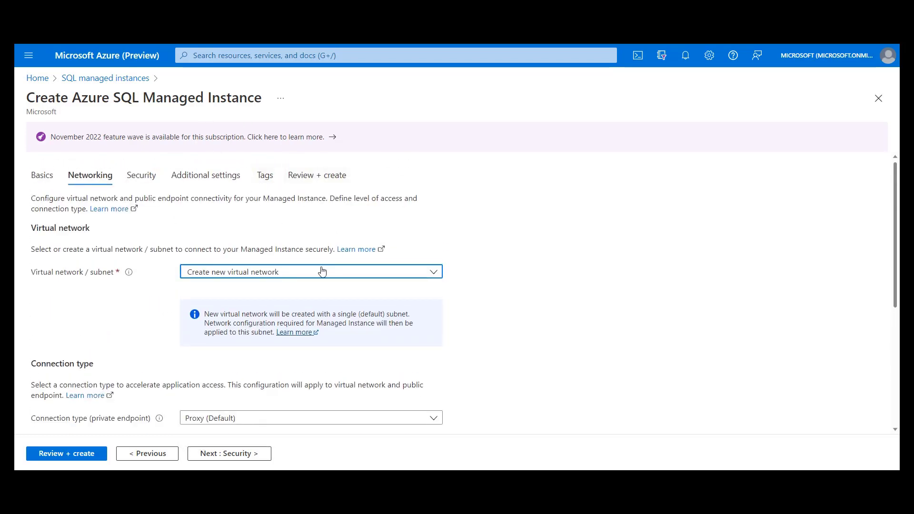
mouse_move(356, 249)
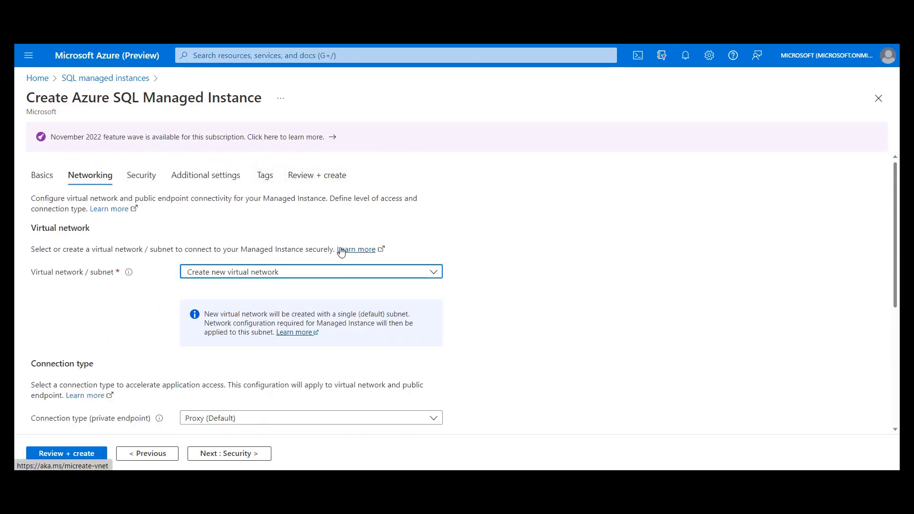
mouse_move(331, 245)
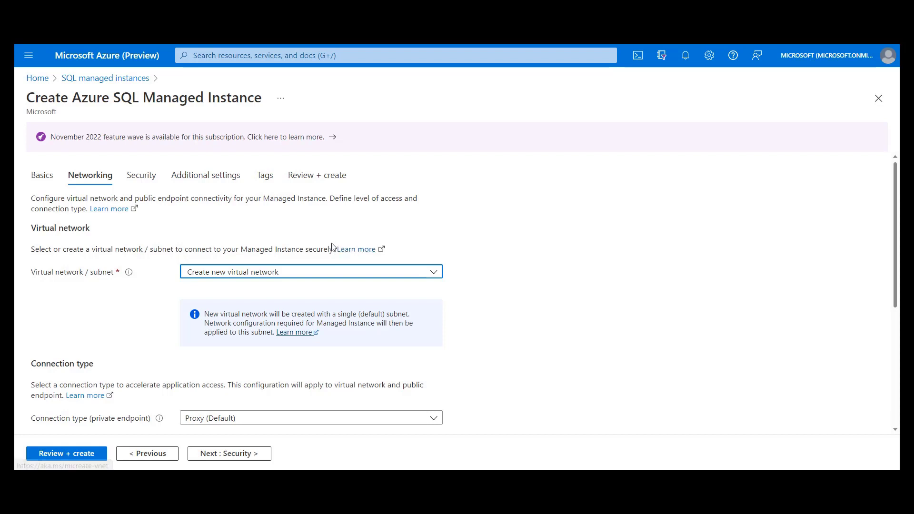
mouse_move(248, 216)
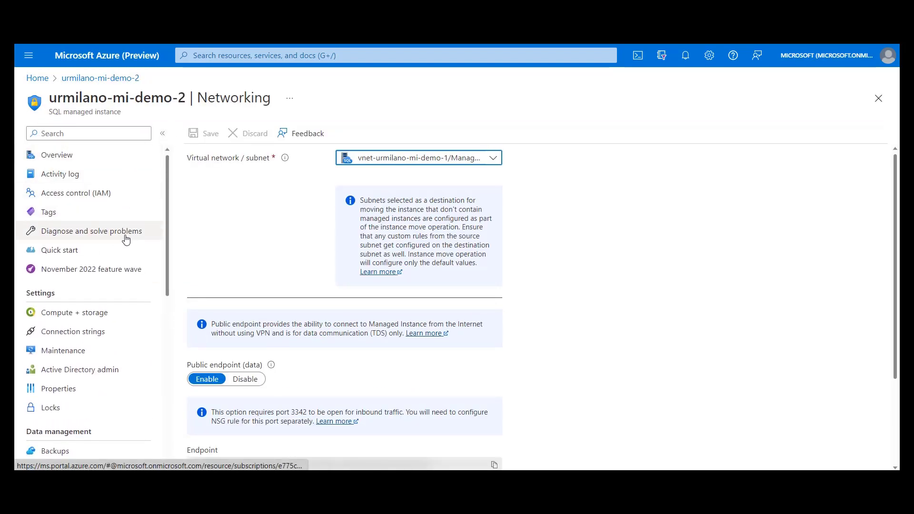
Step: Reach Networking under Security for the urmilano-mi-demo-2 managed instance
scroll(down, 3)
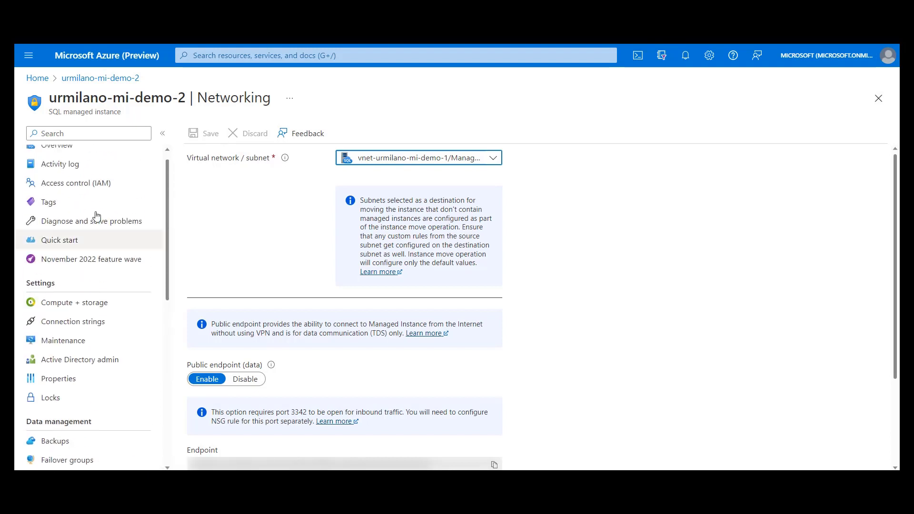
scroll(down, 3)
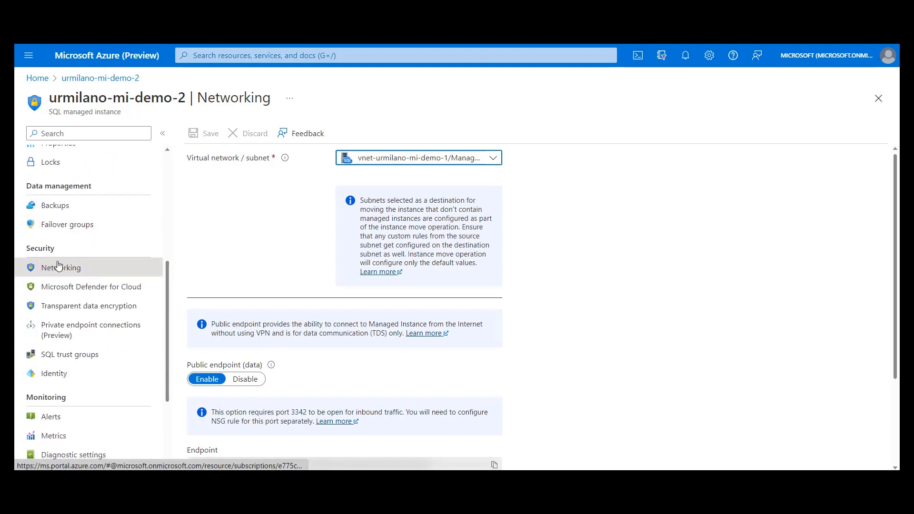
mouse_move(209, 161)
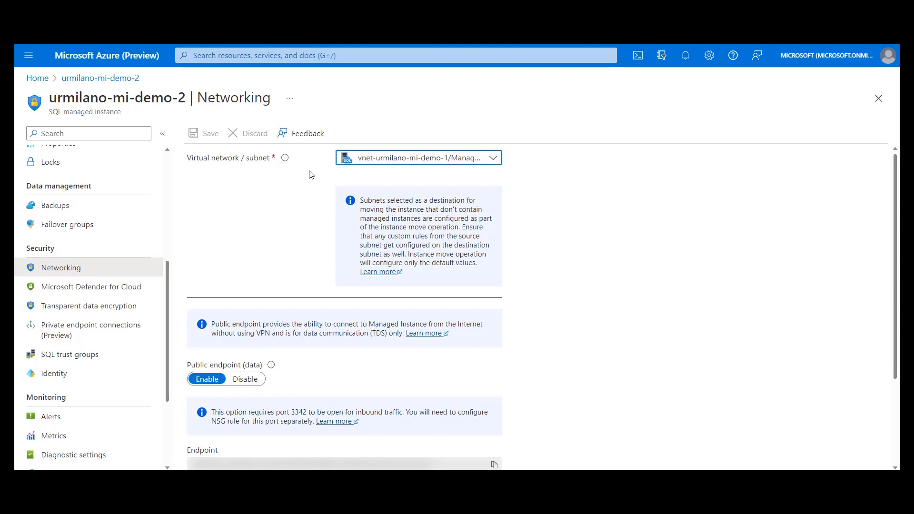
mouse_move(313, 177)
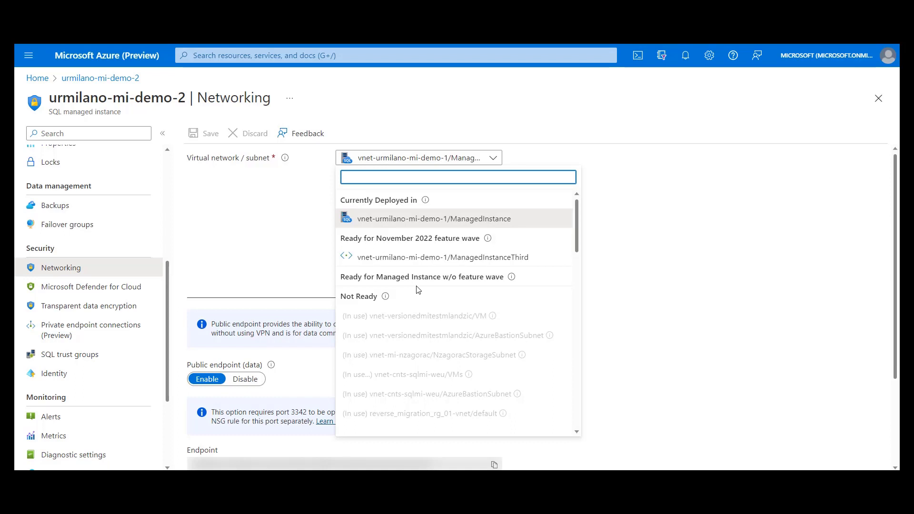
mouse_move(442, 280)
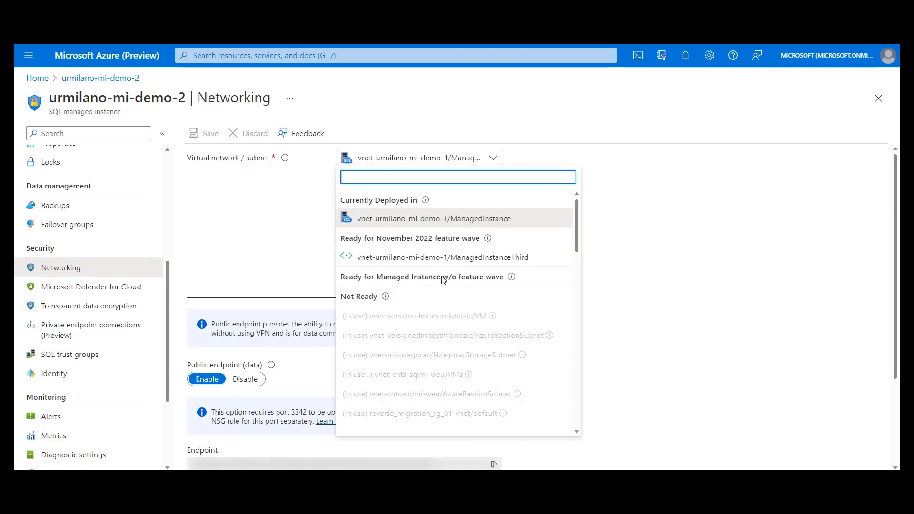
mouse_move(453, 280)
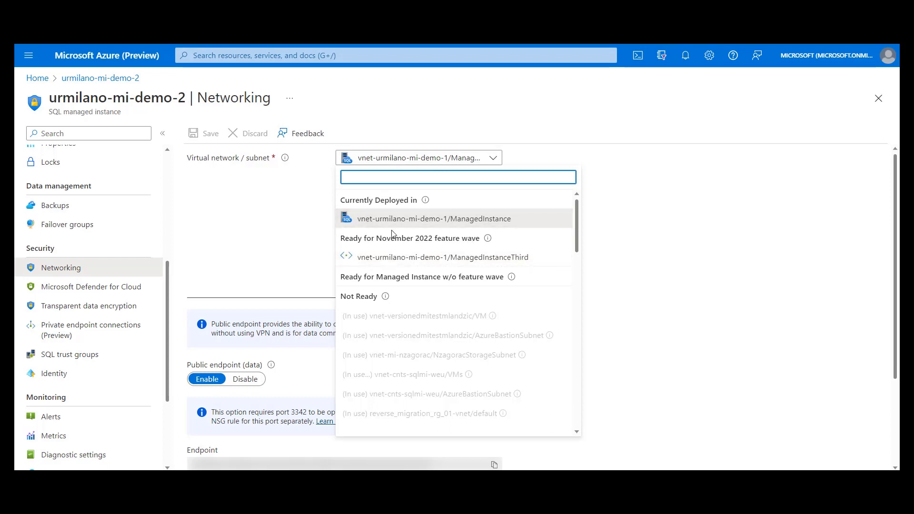
mouse_move(419, 192)
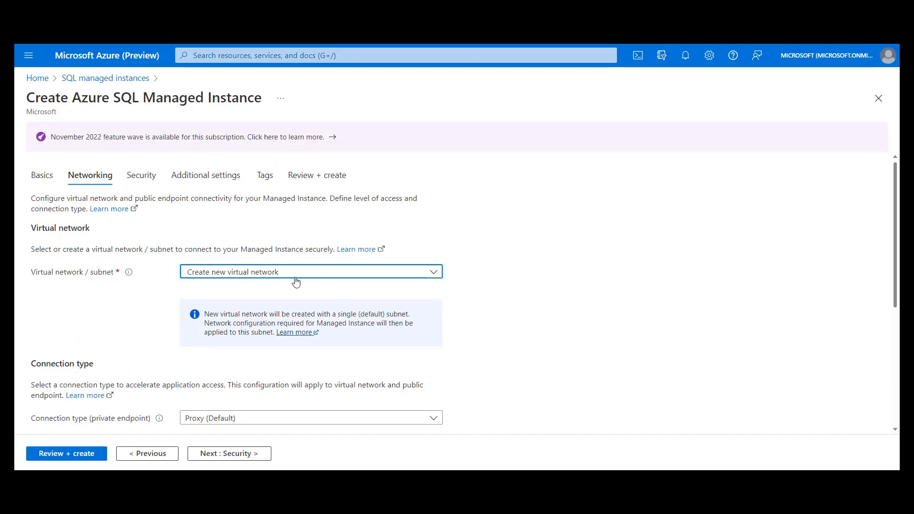
Step: Show the subnet choices and scroll to the 'Ready for Managed Instance w/o feature wave' group
scroll(down, 3)
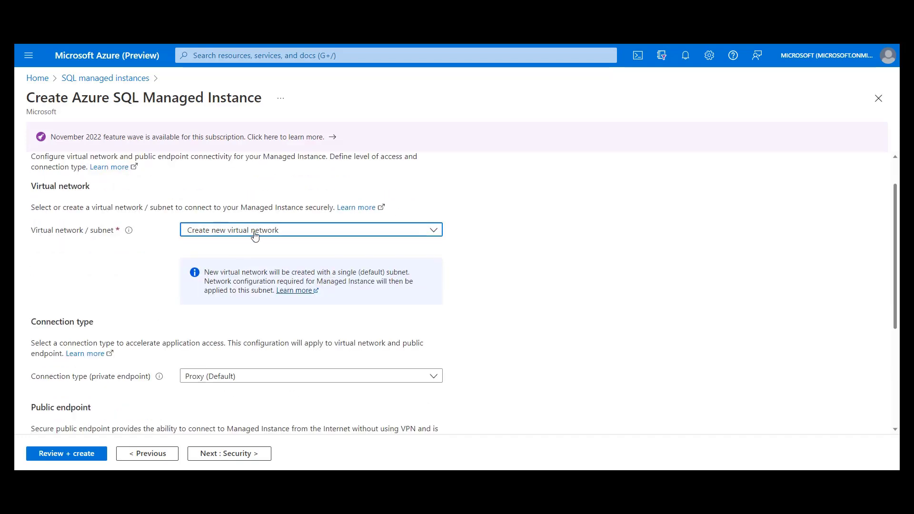
click(311, 230)
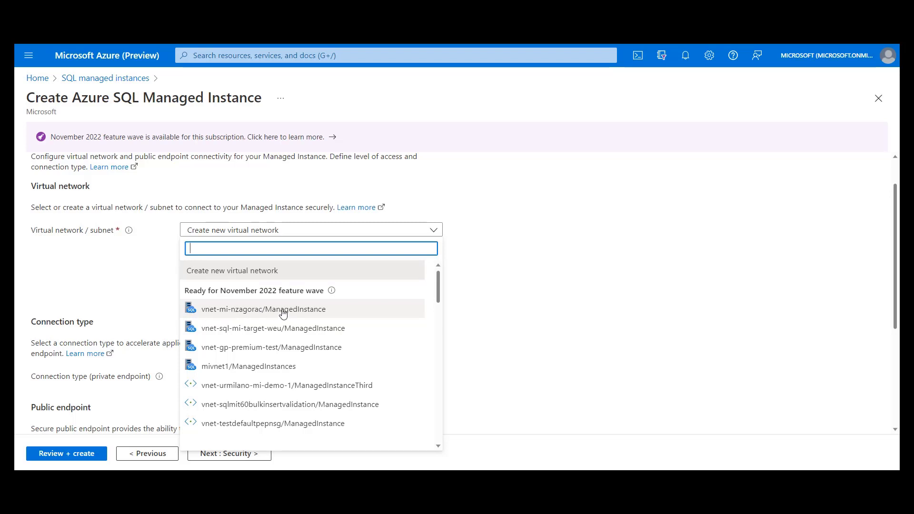
scroll(down, 3)
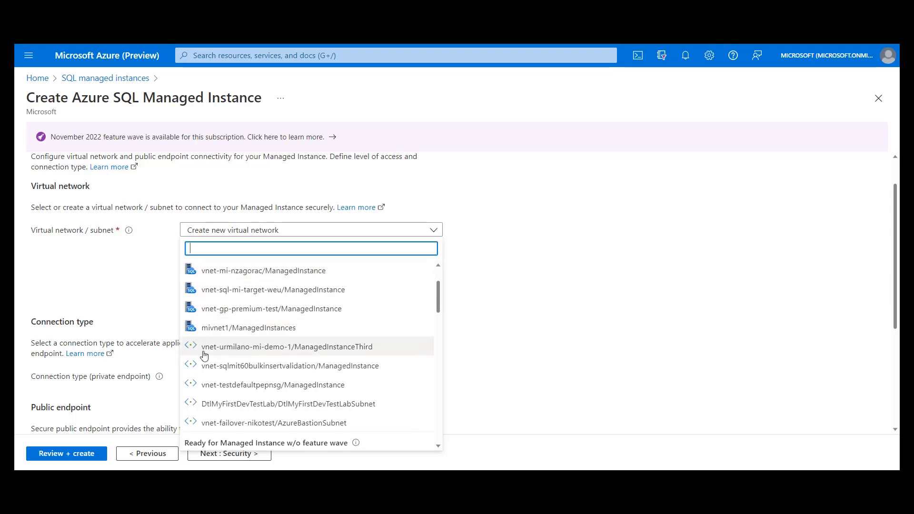
mouse_move(194, 355)
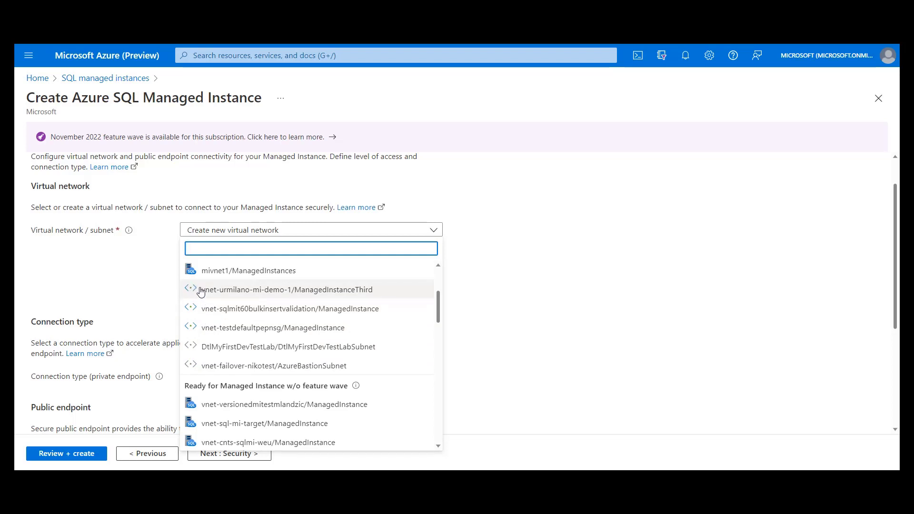
mouse_move(222, 308)
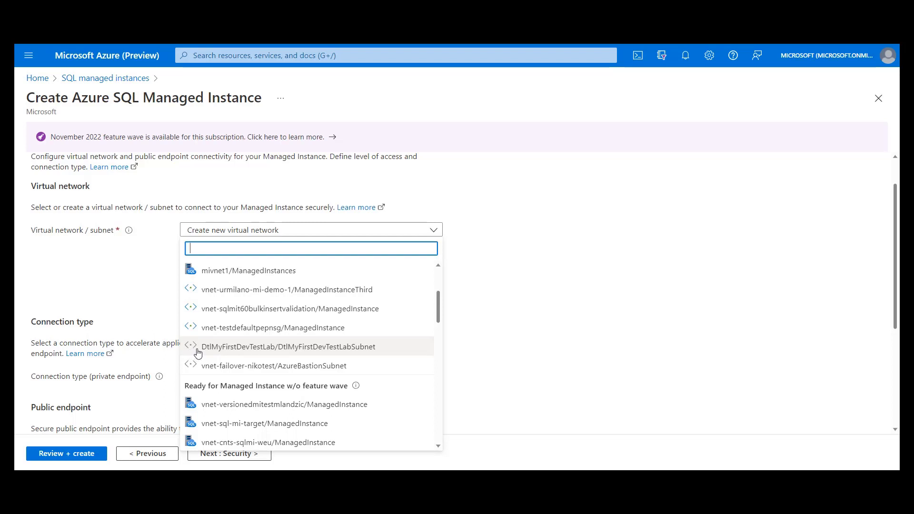
mouse_move(250, 351)
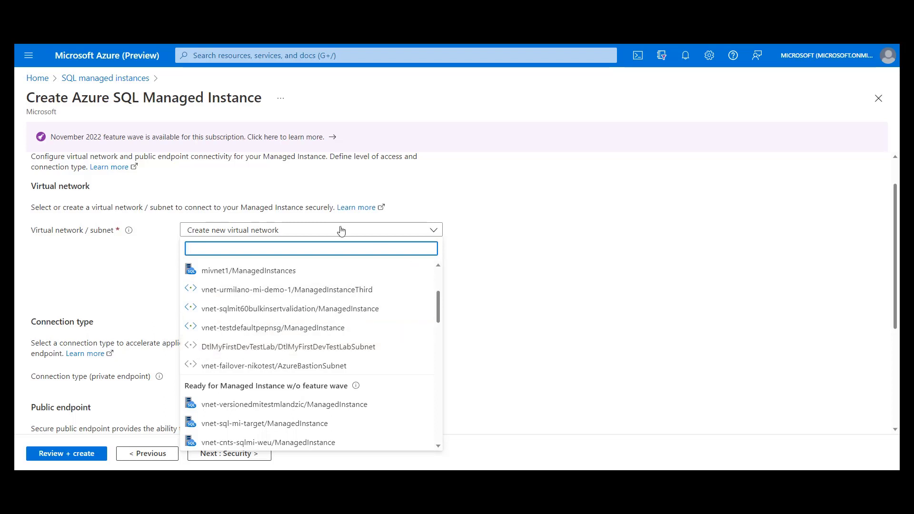
mouse_move(309, 261)
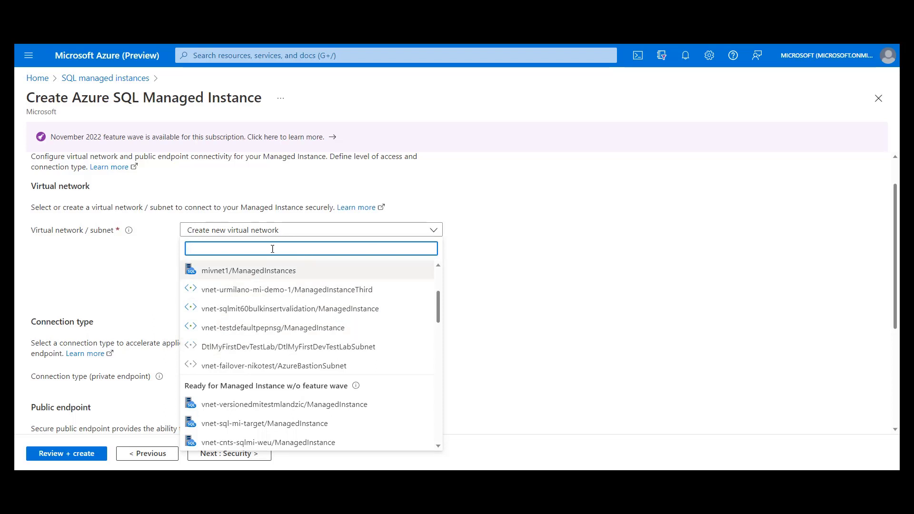
mouse_move(292, 264)
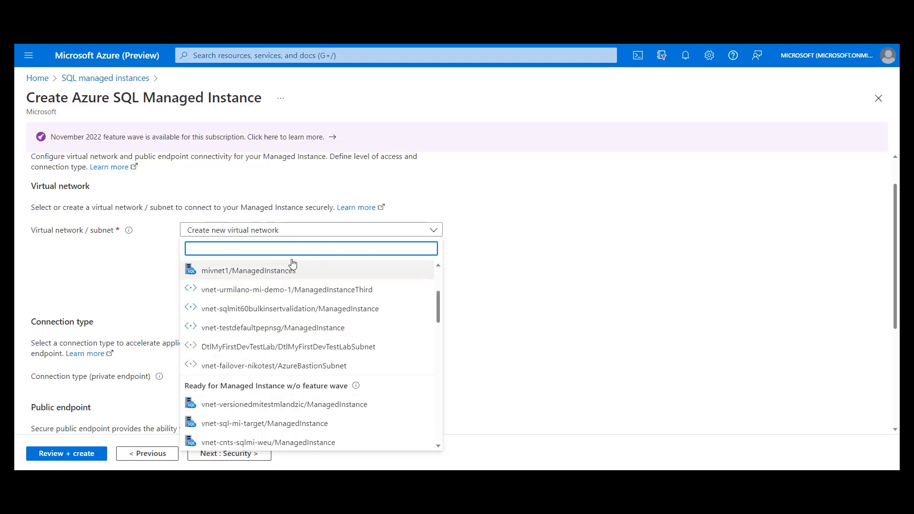
Step: Review urmilano-mi-demo-2's destination subnets by readiness group, then collapse the list
click(311, 230)
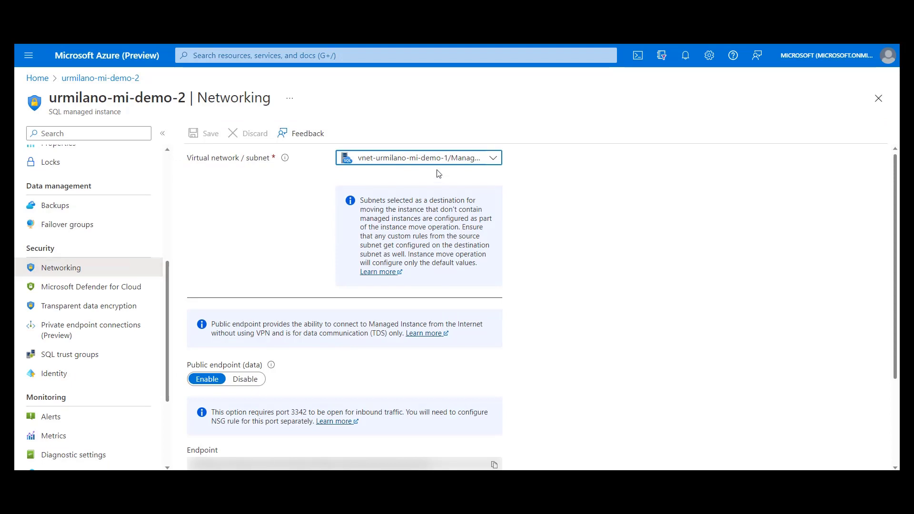
click(417, 157)
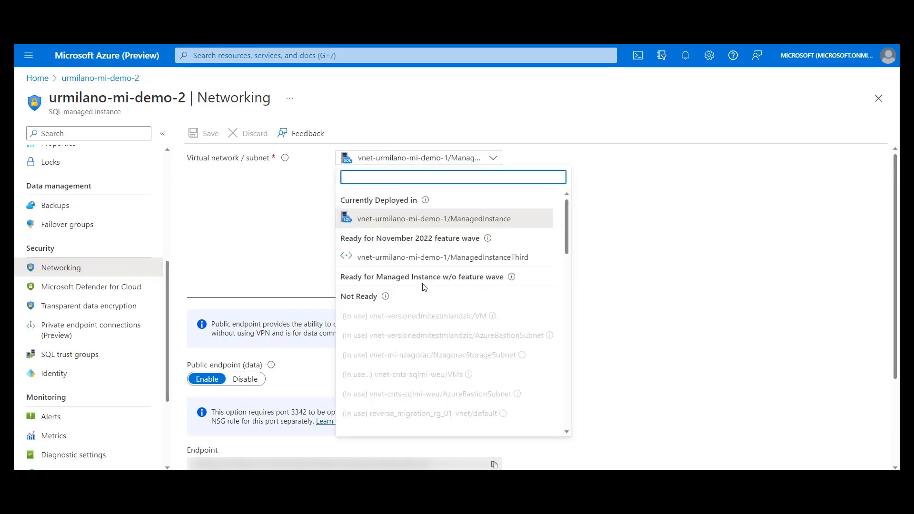
scroll(down, 3)
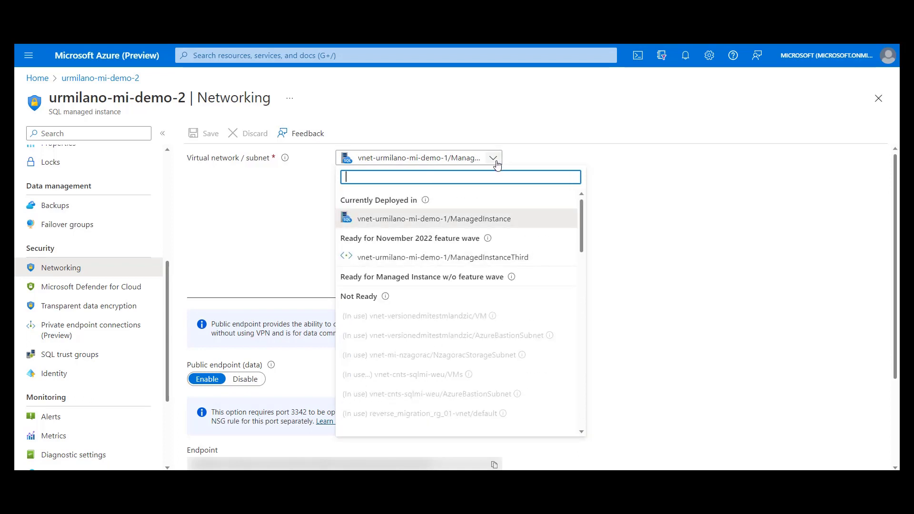
click(433, 218)
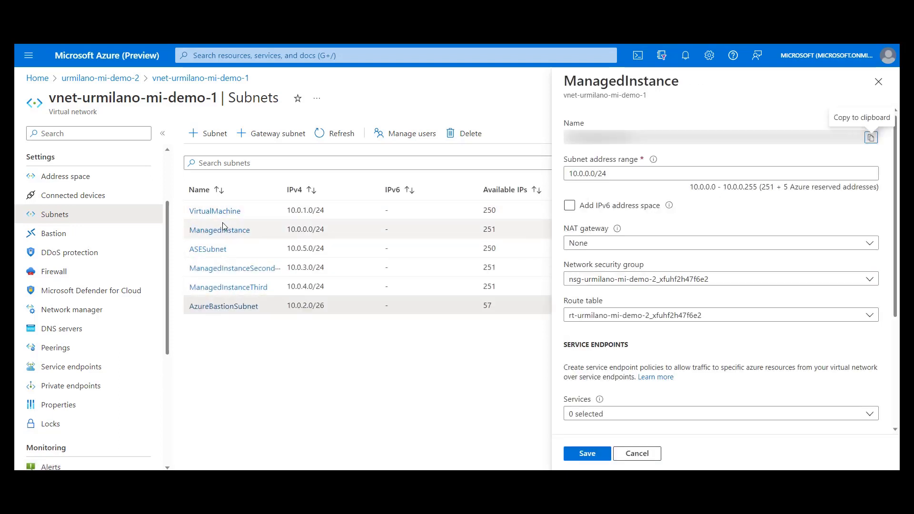
Step: Review the ManagedInstance subnet's delegation, then show ManagedInstanceThird's security group and route table
scroll(down, 3)
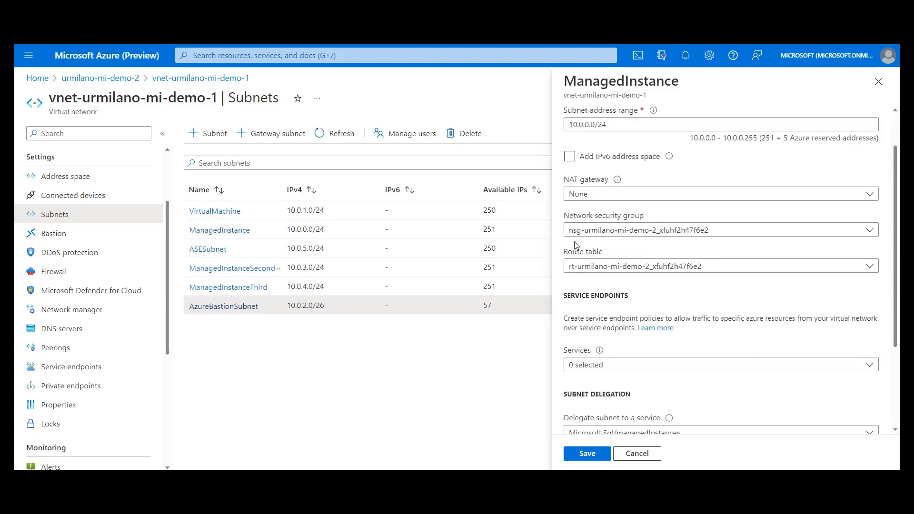
scroll(down, 3)
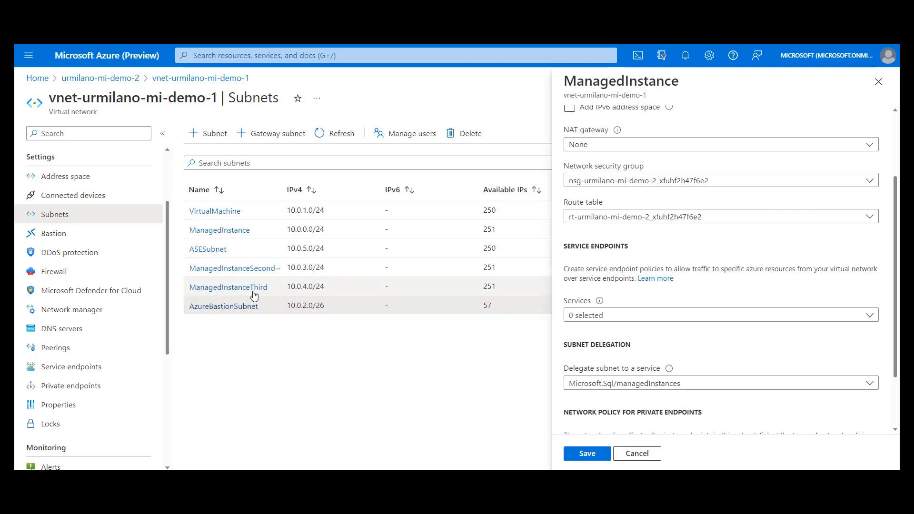
click(228, 287)
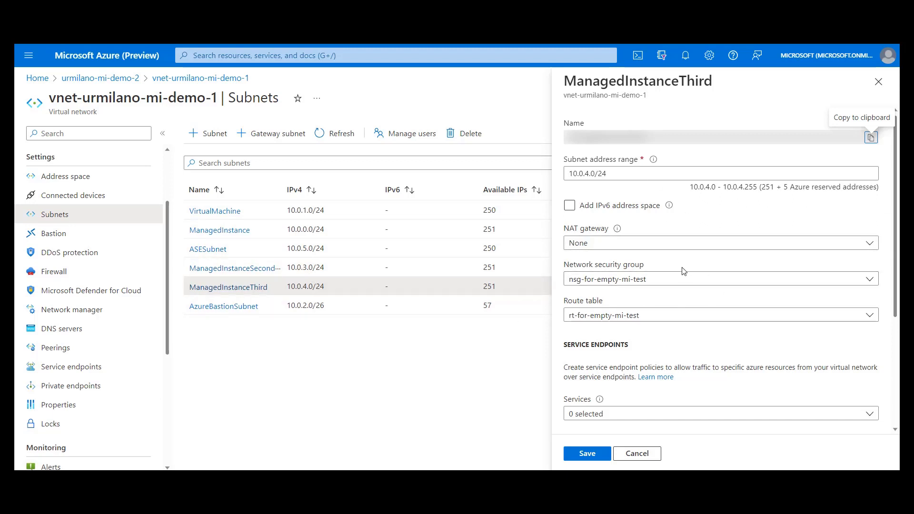
scroll(down, 3)
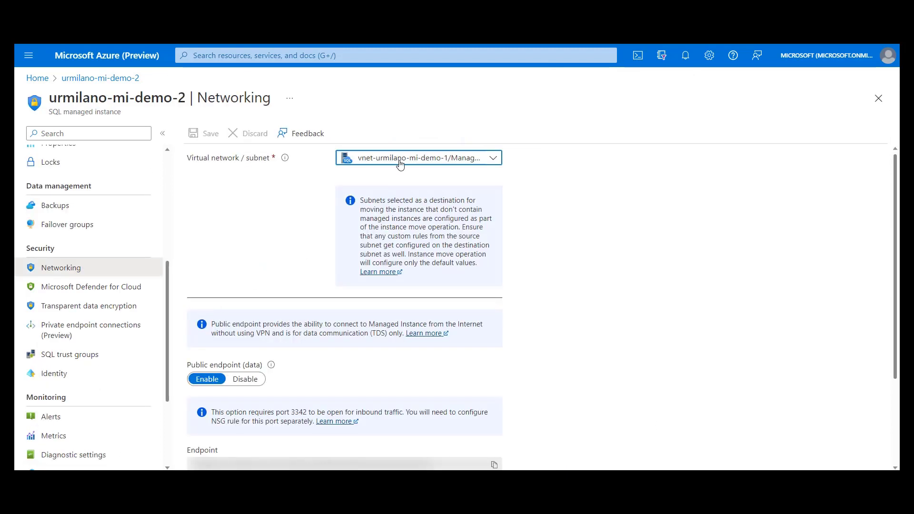
click(417, 157)
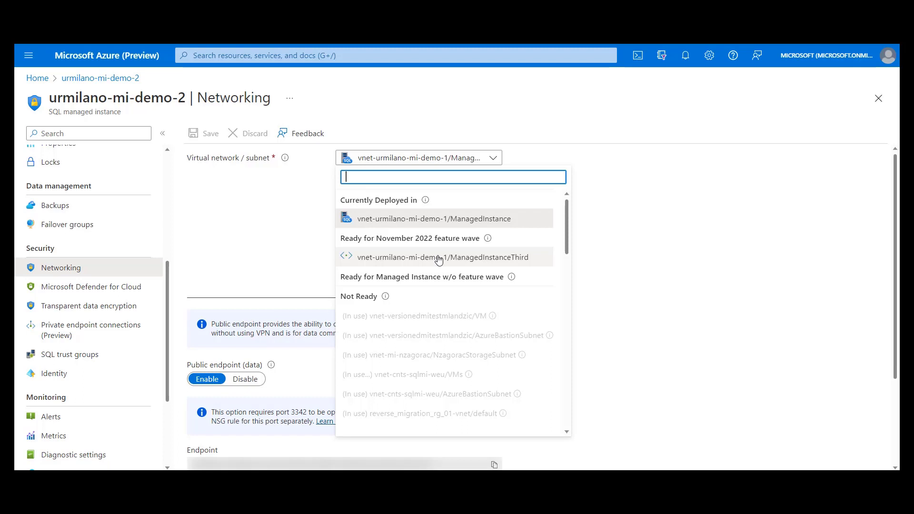
mouse_move(428, 158)
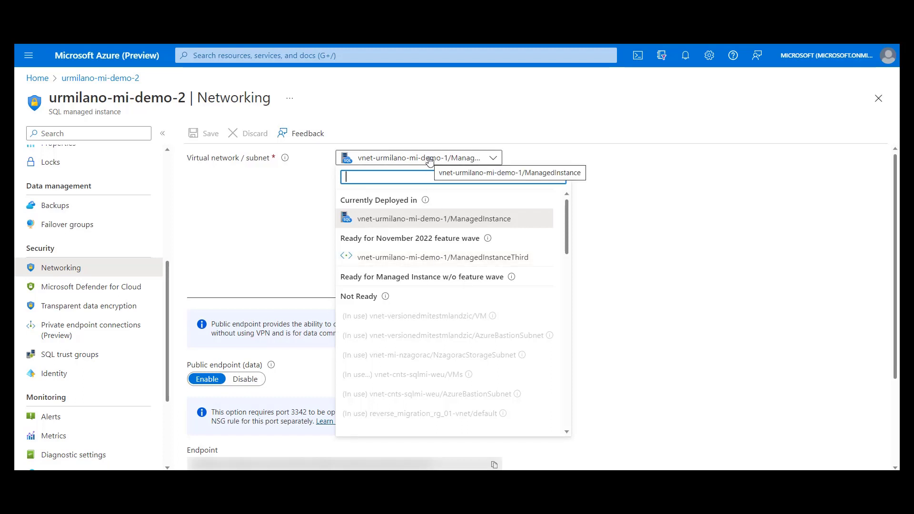
click(433, 218)
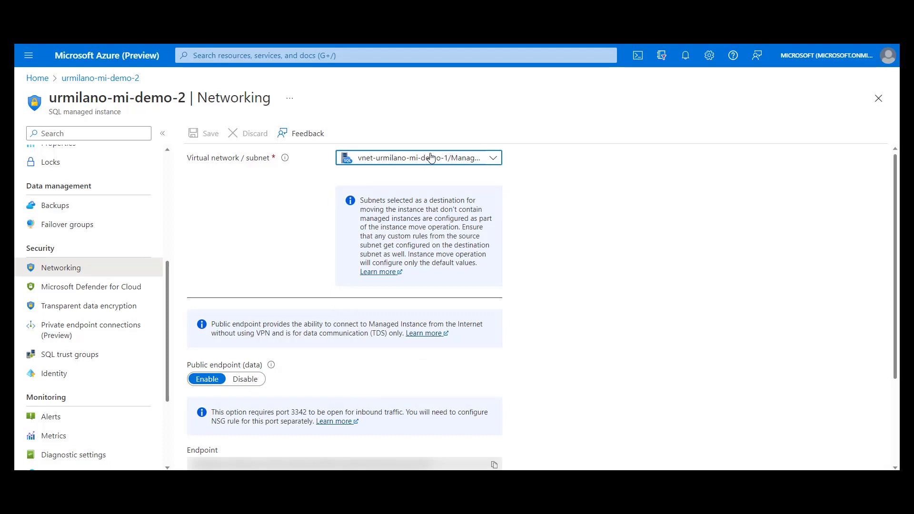
mouse_move(433, 158)
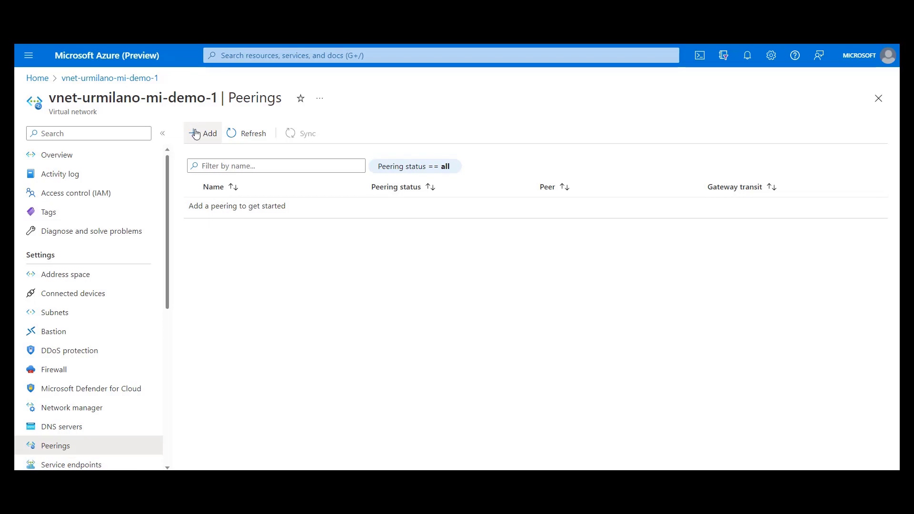
Step: Bring up the Add peering form for vnet-urmilano-mi-demo-1, then DtlMyFirstDevTestLab's empty Peerings page
click(202, 133)
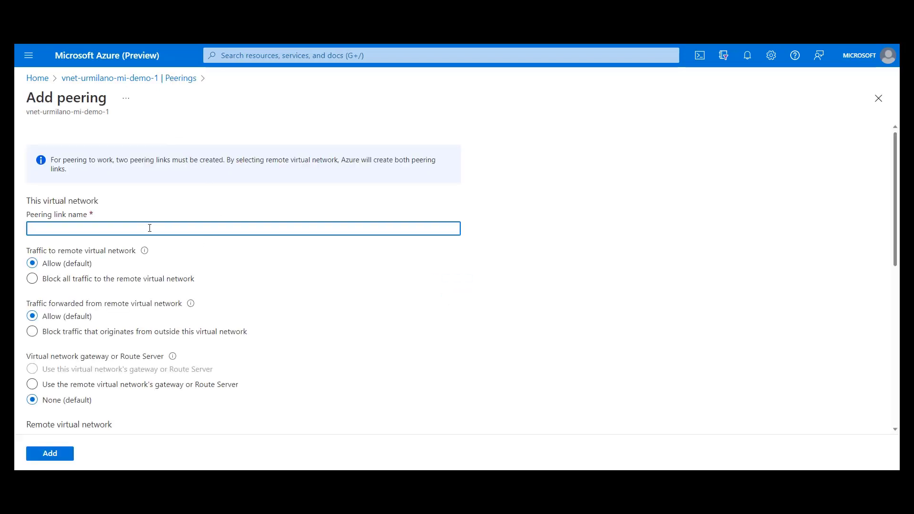
scroll(down, 3)
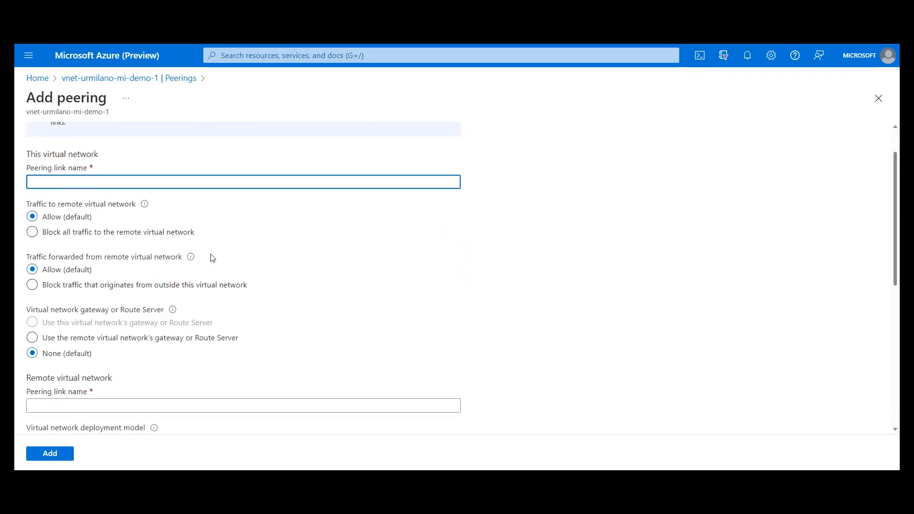
click(878, 98)
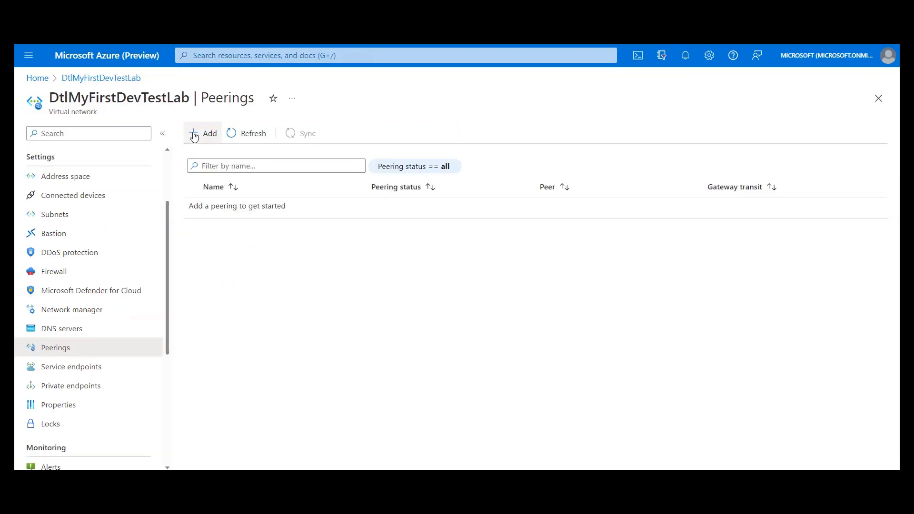
mouse_move(202, 137)
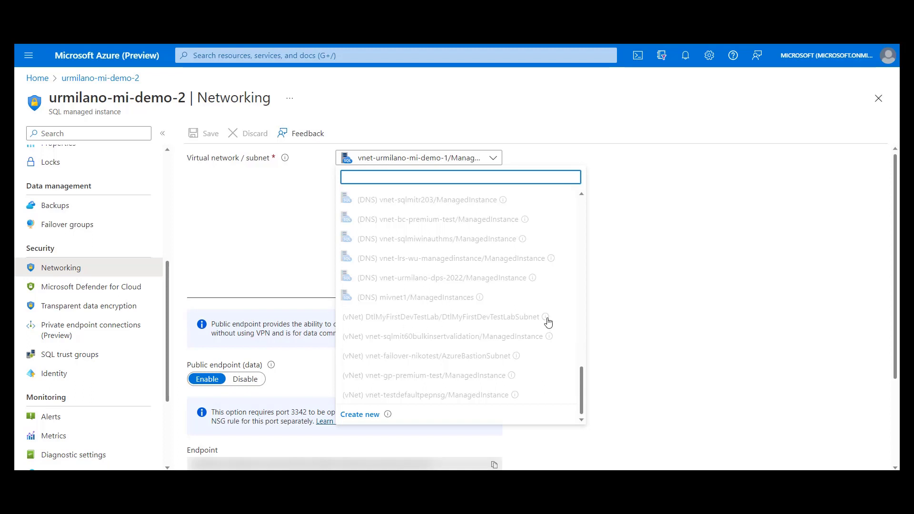
mouse_move(545, 317)
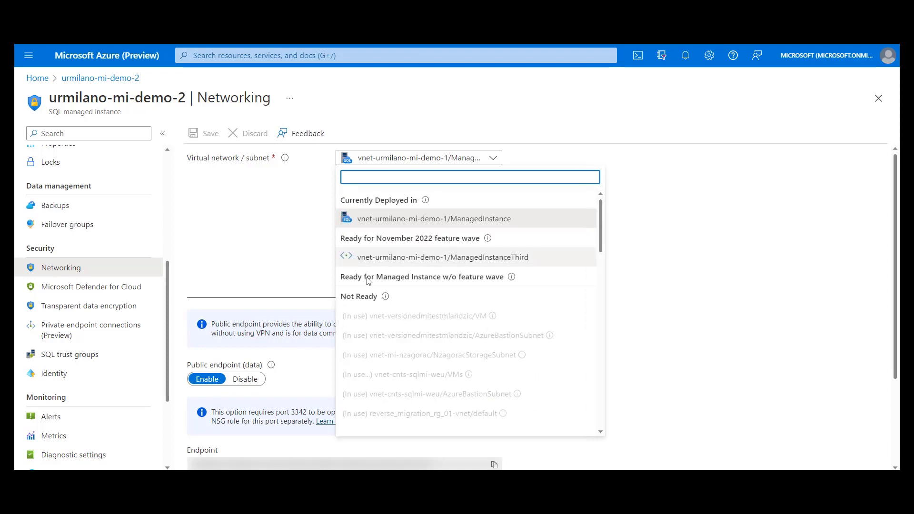
mouse_move(403, 269)
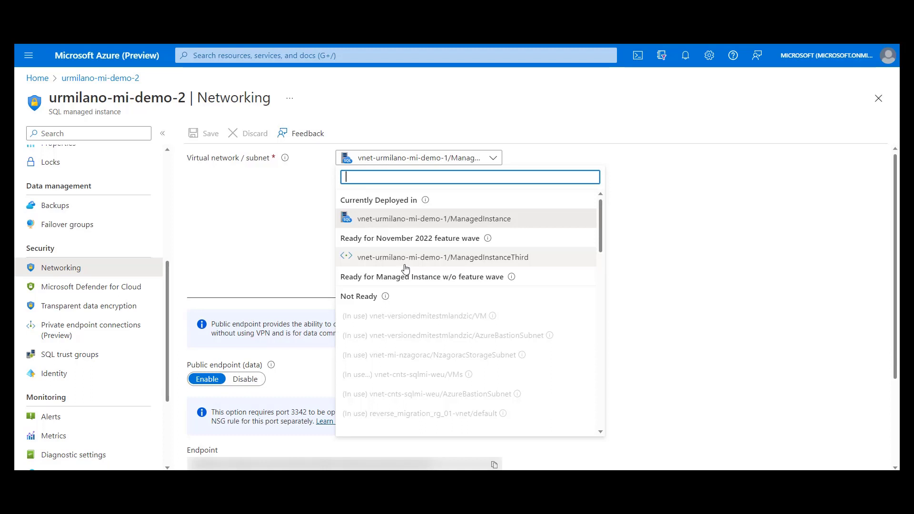
mouse_move(487, 258)
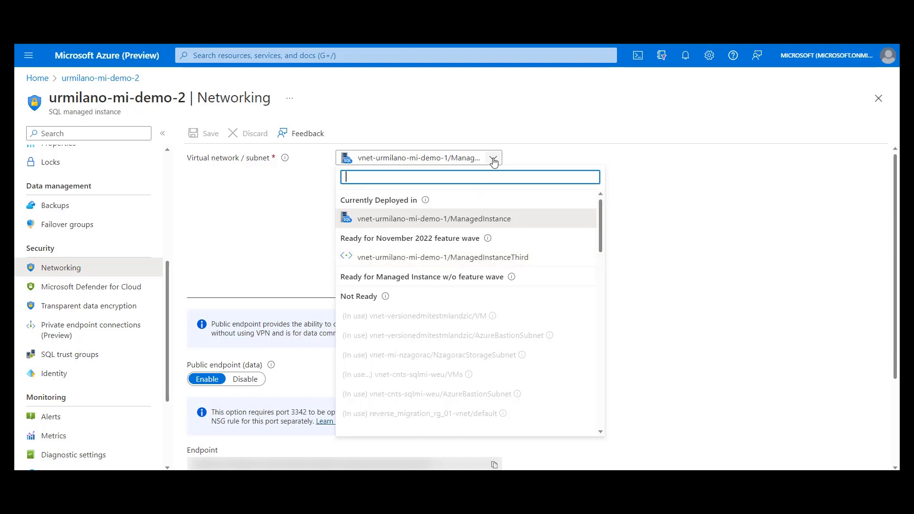
Step: Collapse the destination subnet choices, keeping the ManagedInstance subnet selected
click(433, 218)
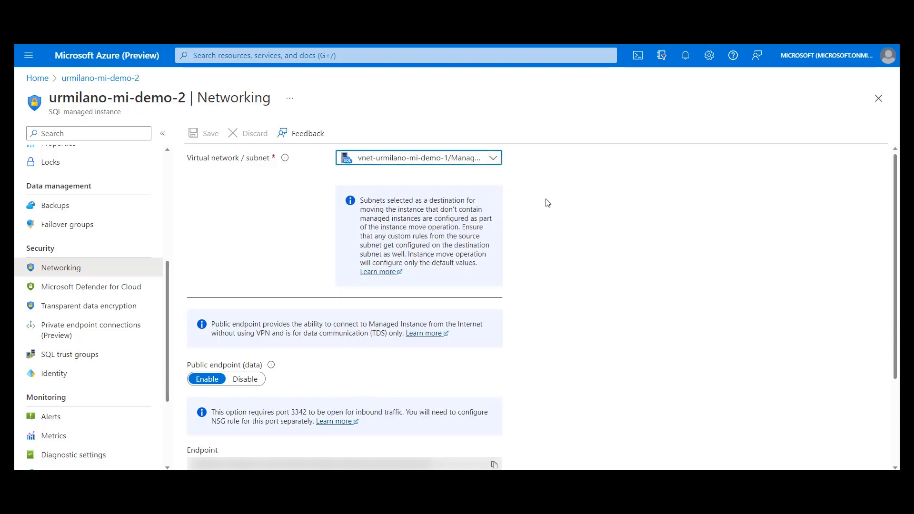
mouse_move(581, 237)
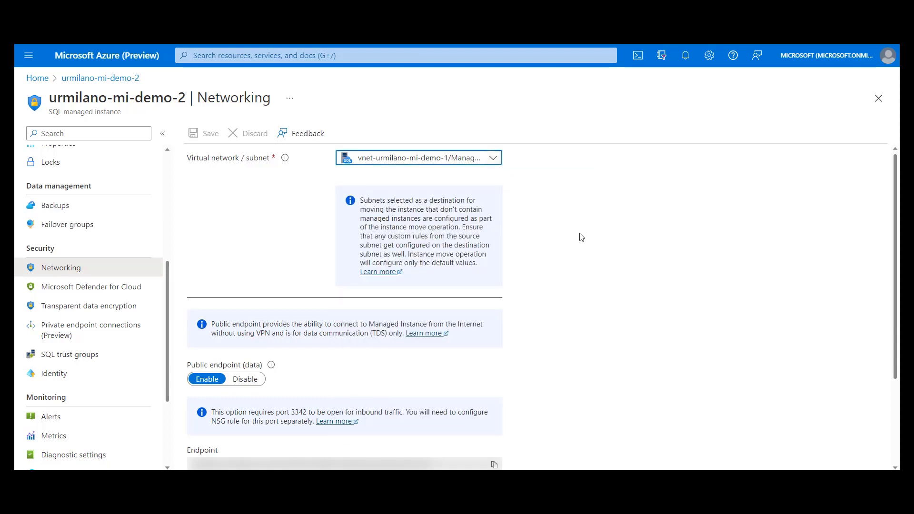
mouse_move(590, 231)
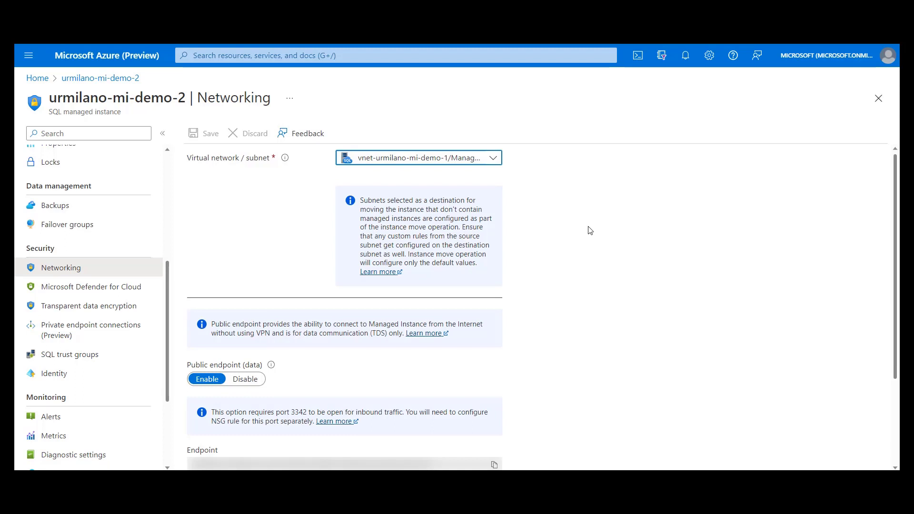
mouse_move(584, 220)
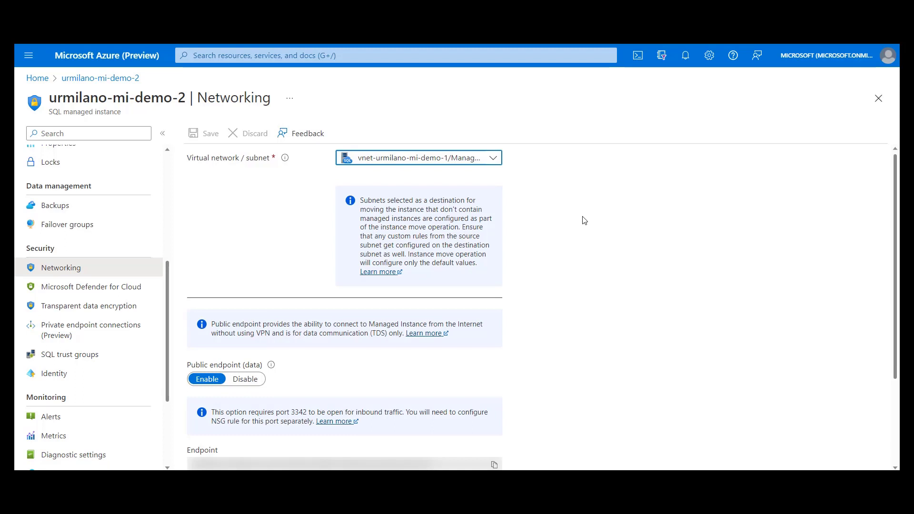
mouse_move(591, 228)
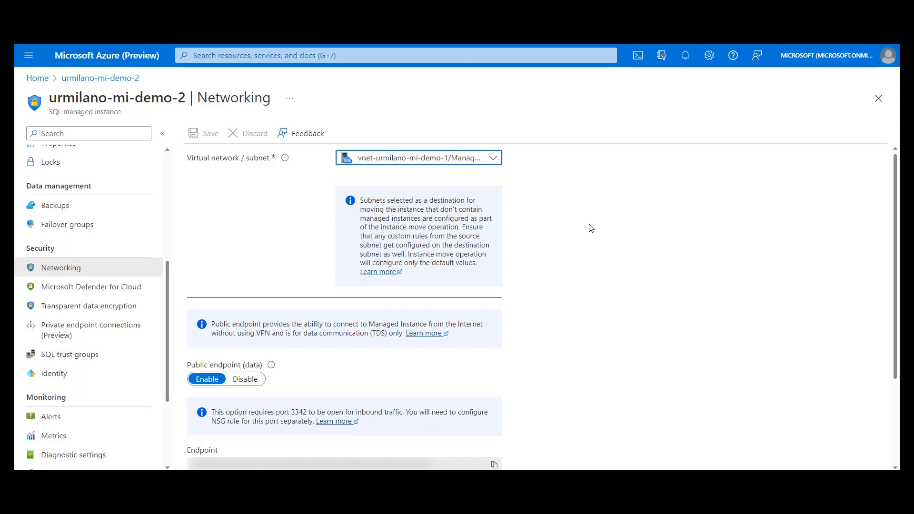
mouse_move(234, 277)
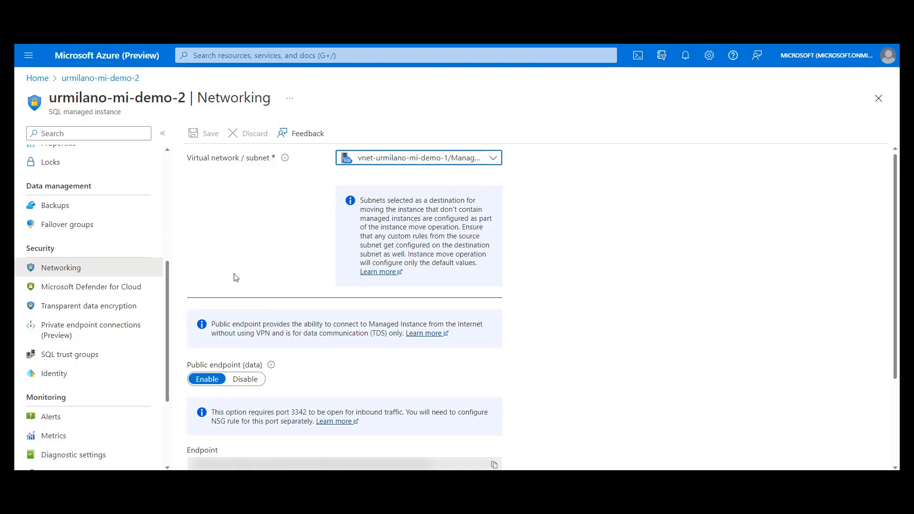